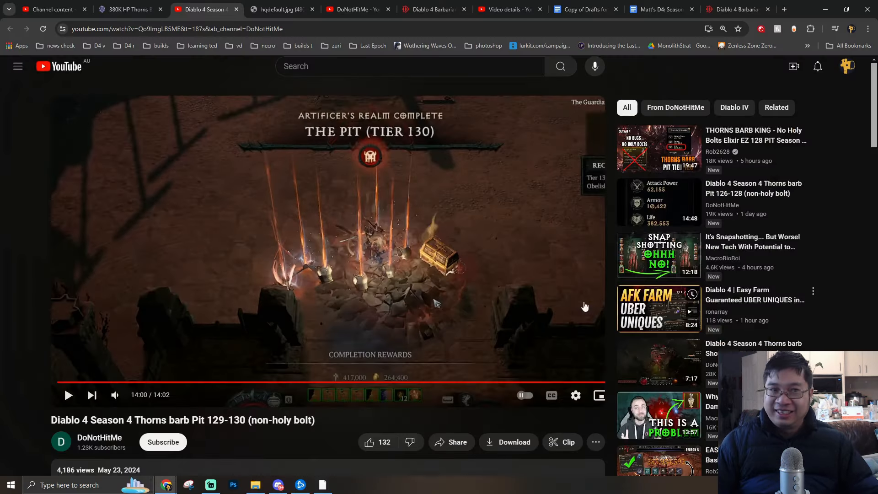
- Go from the Pit 129-130 video to the DoNotHitMe uploader's channel page
{"action": "scroll", "scroll_direction": "down", "scroll_amount": 3}
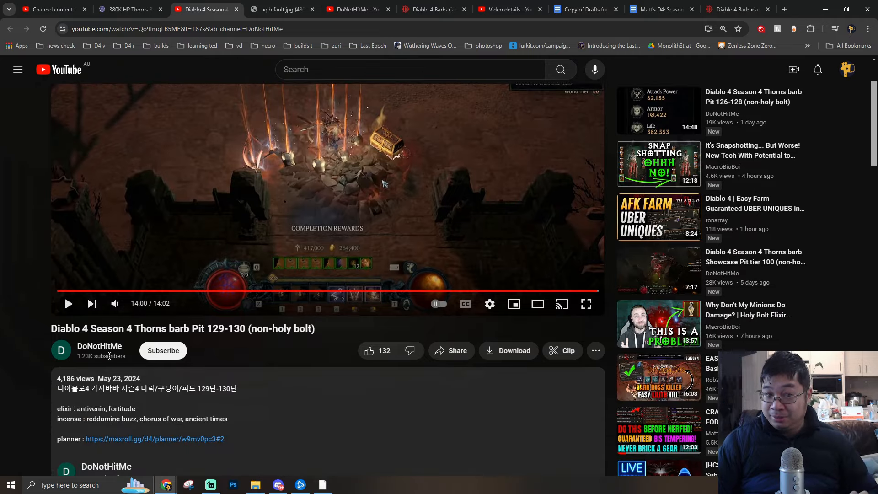
{"action": "left_click", "coordinate": [99, 346]}
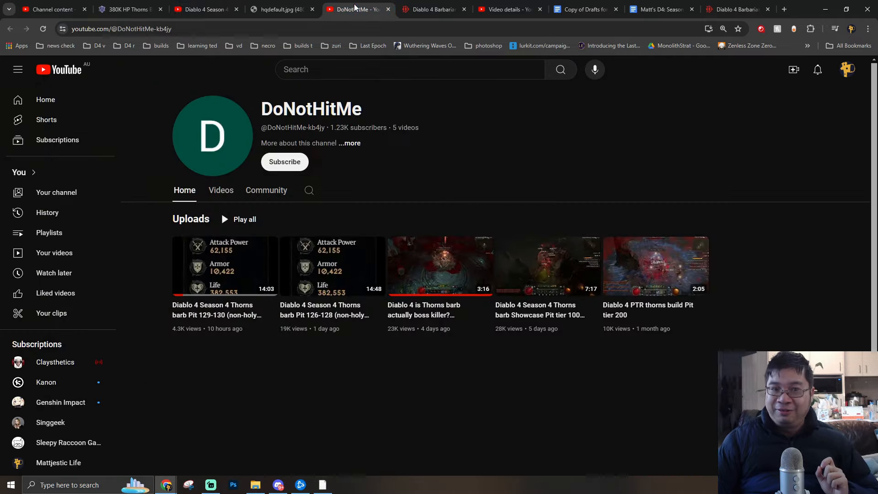
{"action": "mouse_move", "coordinate": [246, 378]}
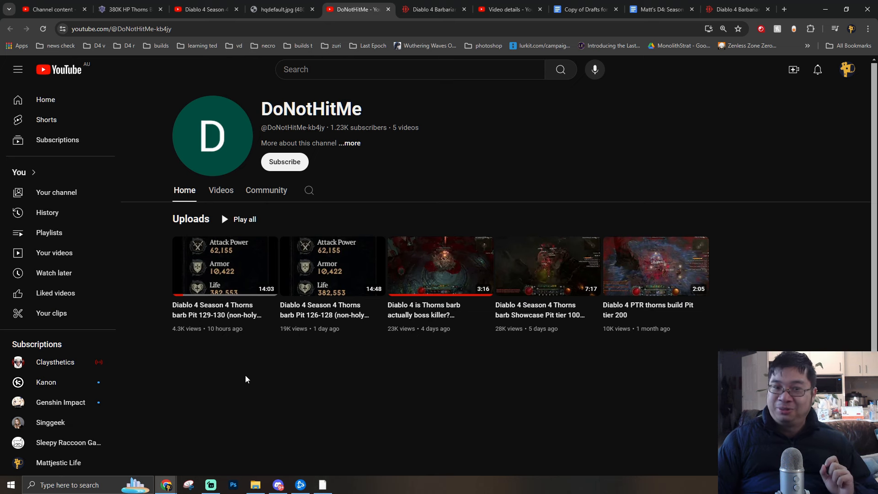
{"action": "mouse_move", "coordinate": [331, 355]}
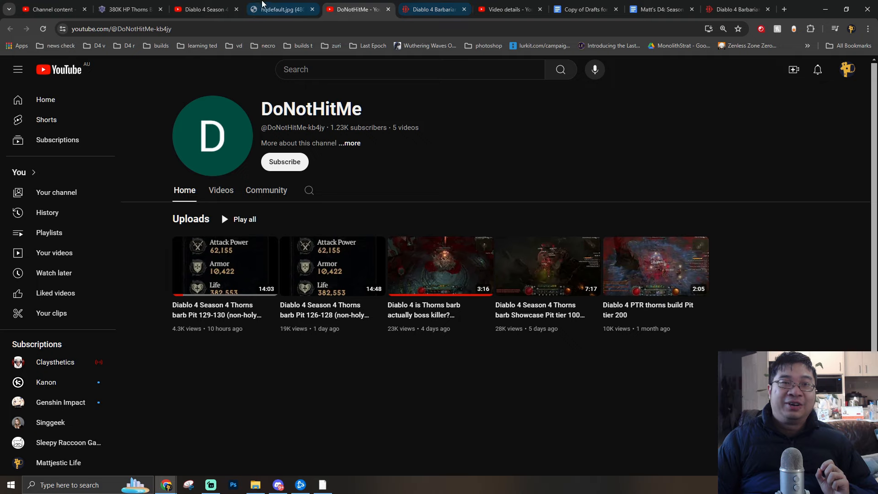
- View the hqdefault.jpg thumbnail (62,155 attack power, 382,553 life), then return to the video
{"action": "left_click", "coordinate": [283, 9]}
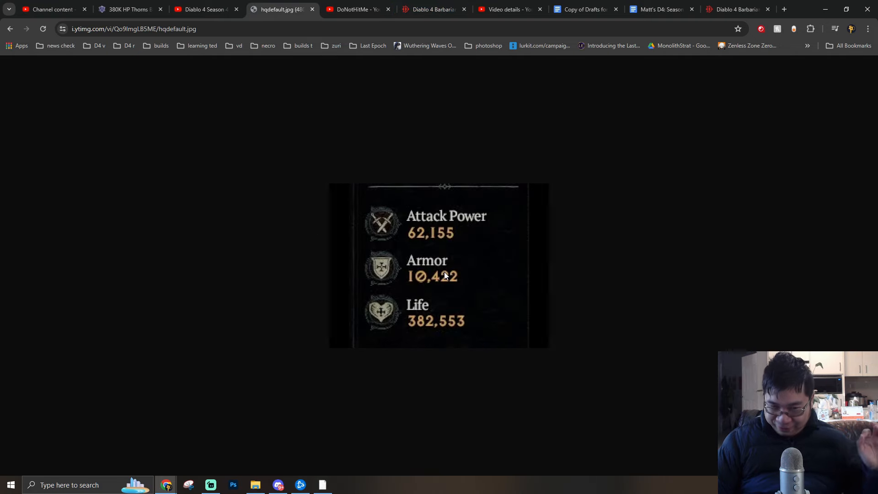
{"action": "mouse_move", "coordinate": [417, 337]}
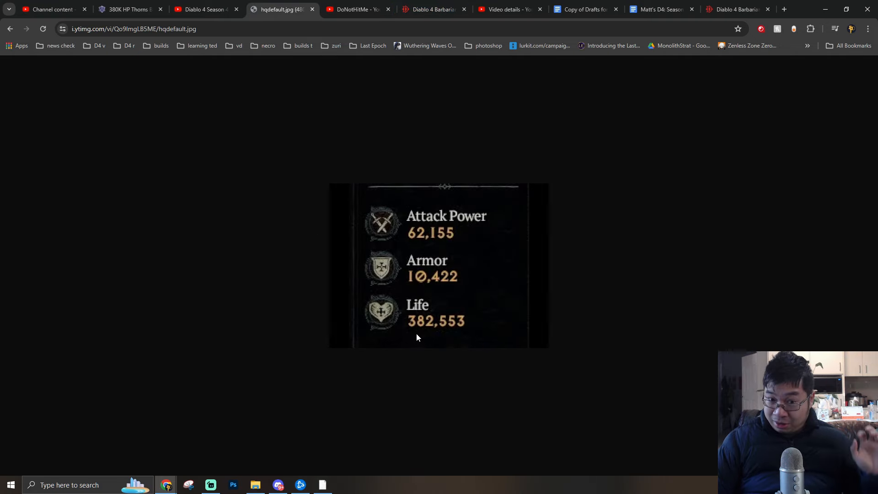
{"action": "mouse_move", "coordinate": [428, 331]}
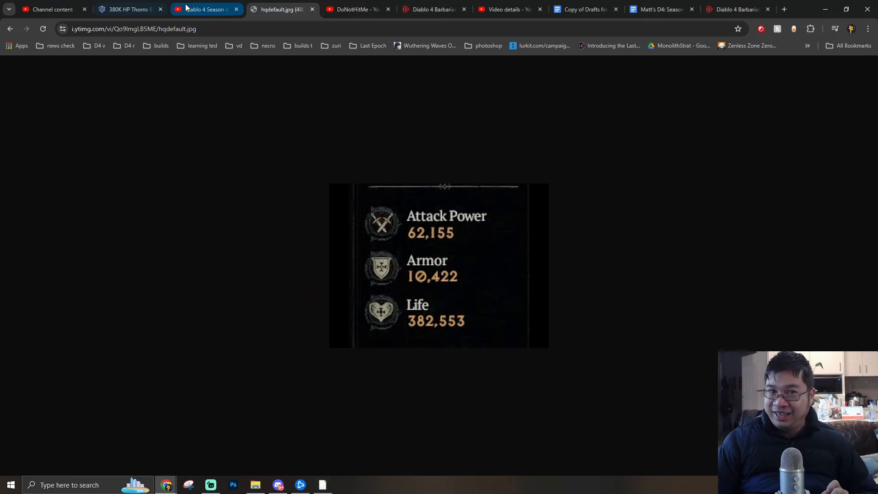
{"action": "left_click", "coordinate": [204, 9]}
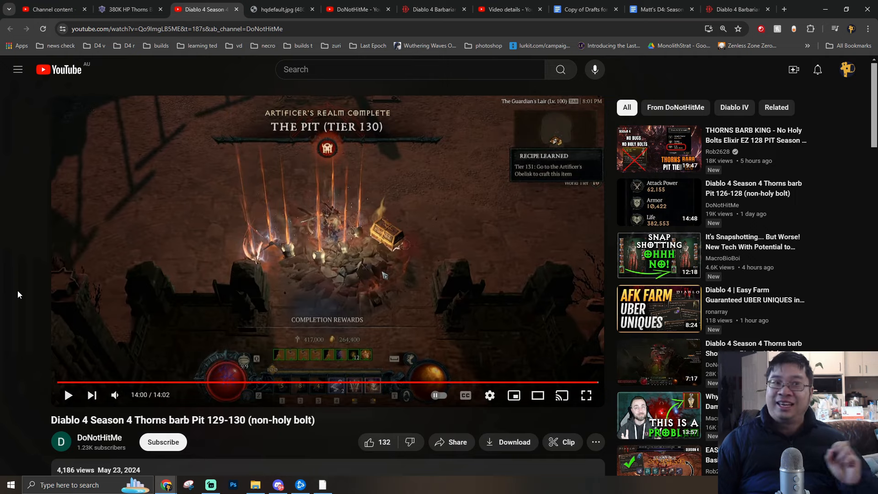
- Bring up the Mobalytics '380K HP Thorns Barb!' build page
{"action": "left_click", "coordinate": [585, 395]}
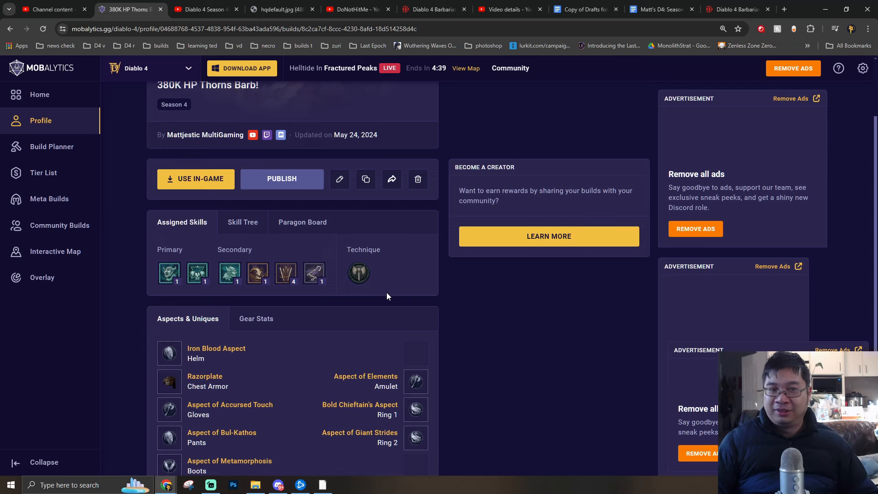
- Glance at the Pit 129-130 video and return to the Thorns Barb build page
{"action": "left_click", "coordinate": [204, 9]}
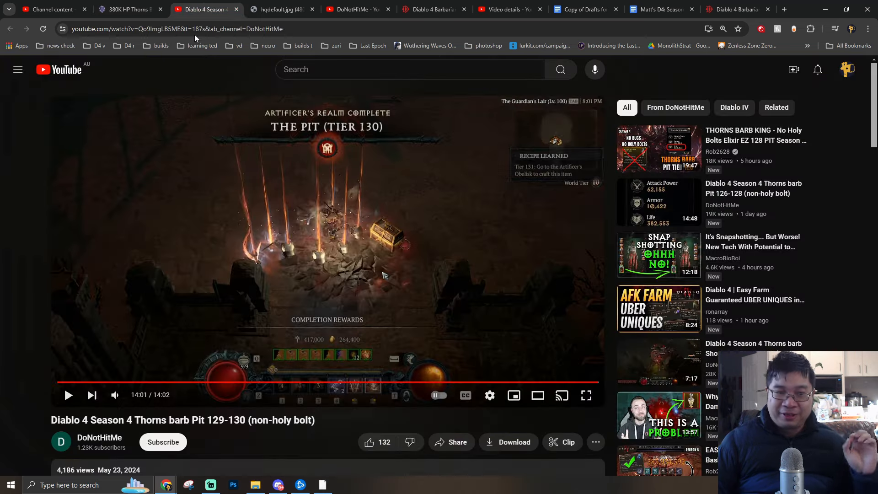
{"action": "left_click", "coordinate": [129, 9]}
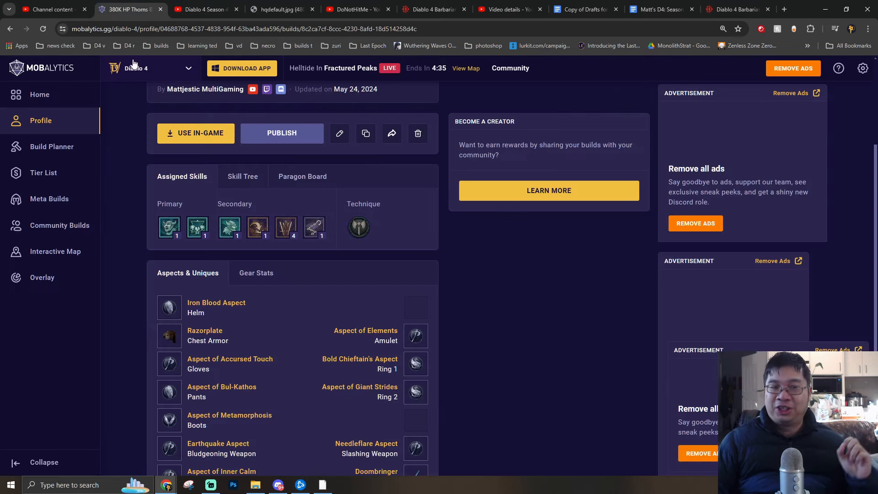
{"action": "mouse_move", "coordinate": [405, 276]}
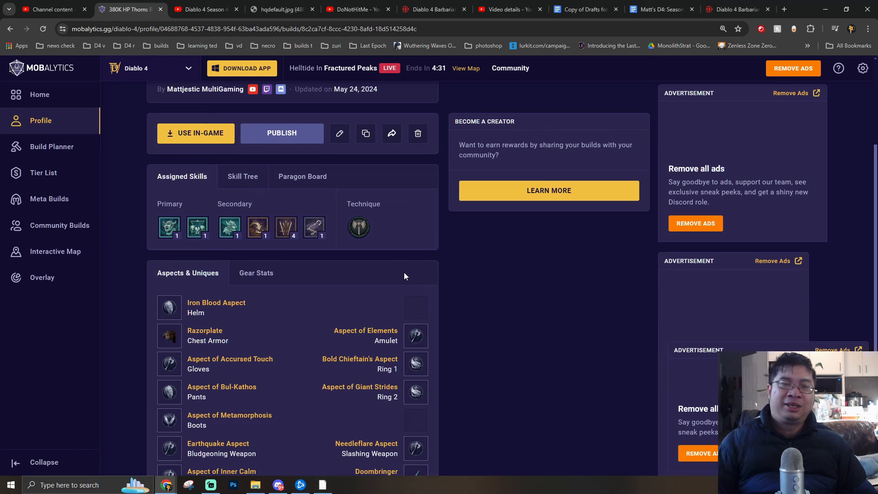
{"action": "mouse_move", "coordinate": [292, 272]}
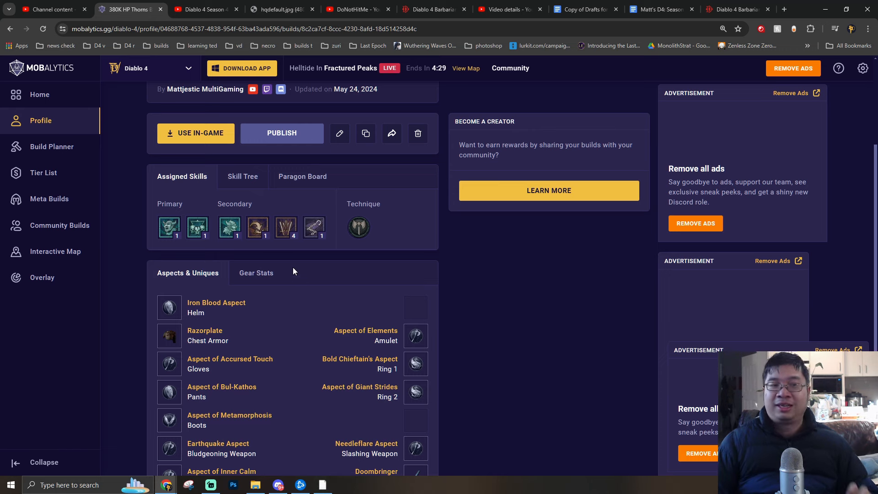
{"action": "mouse_move", "coordinate": [229, 228]}
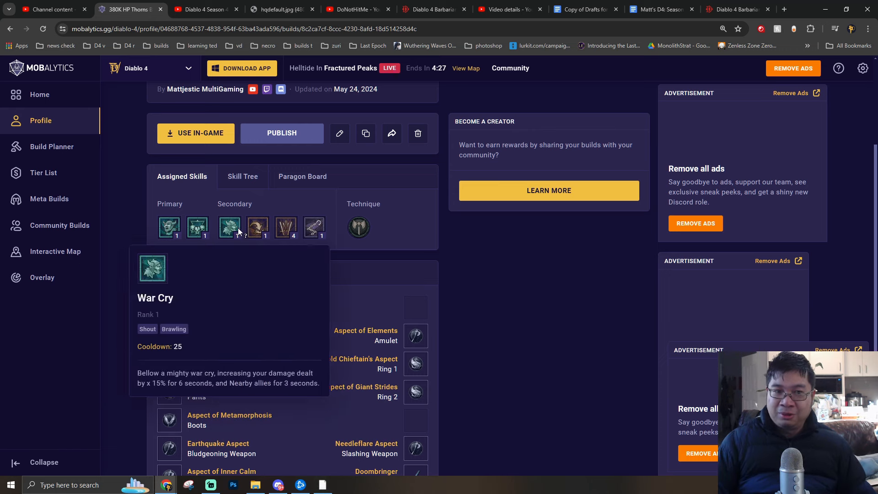
{"action": "mouse_move", "coordinate": [257, 227]}
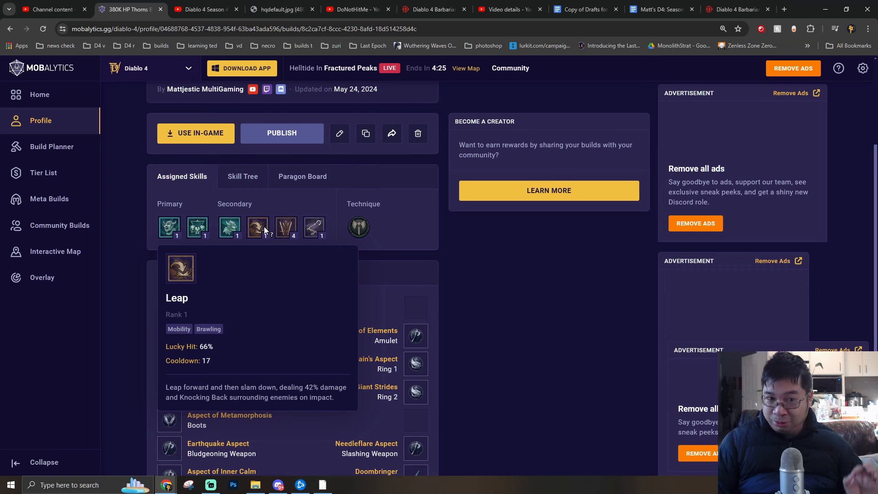
{"action": "mouse_move", "coordinate": [285, 227]}
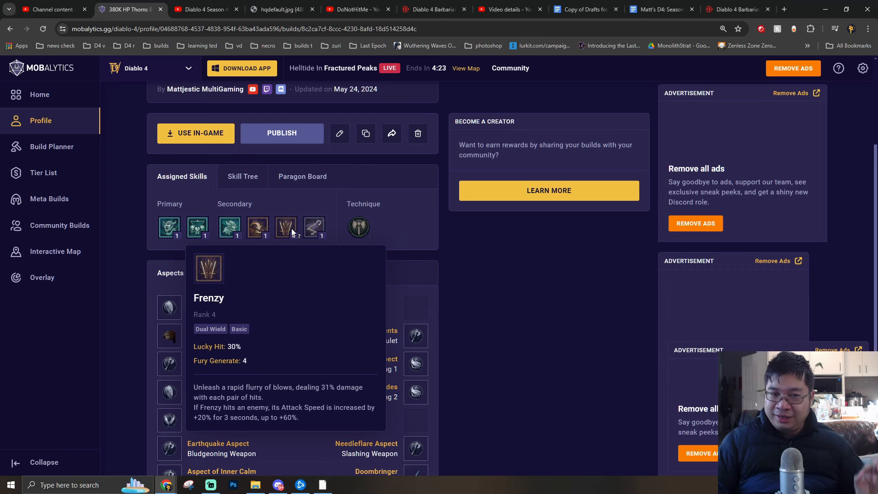
{"action": "mouse_move", "coordinate": [314, 227]}
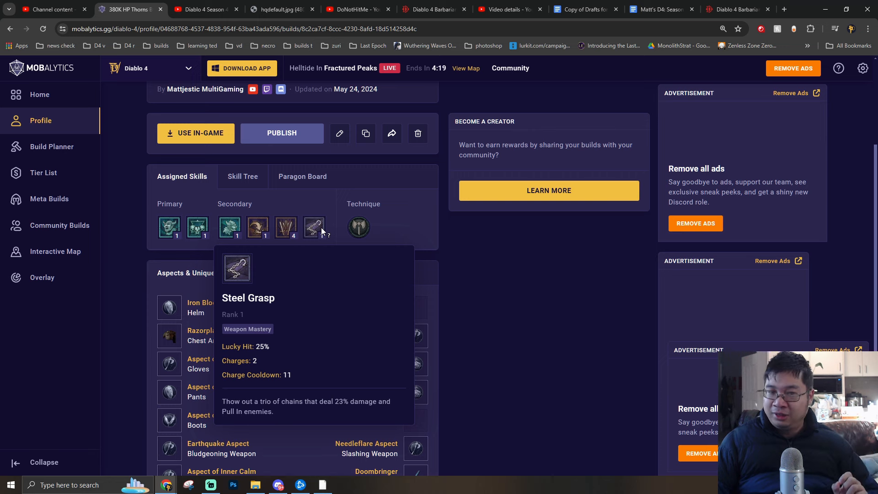
{"action": "mouse_move", "coordinate": [359, 227]}
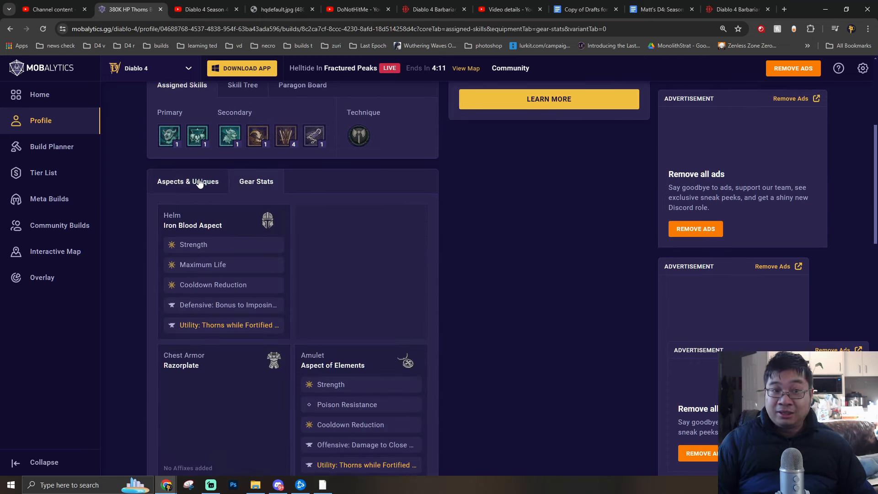
{"action": "left_click", "coordinate": [188, 181]}
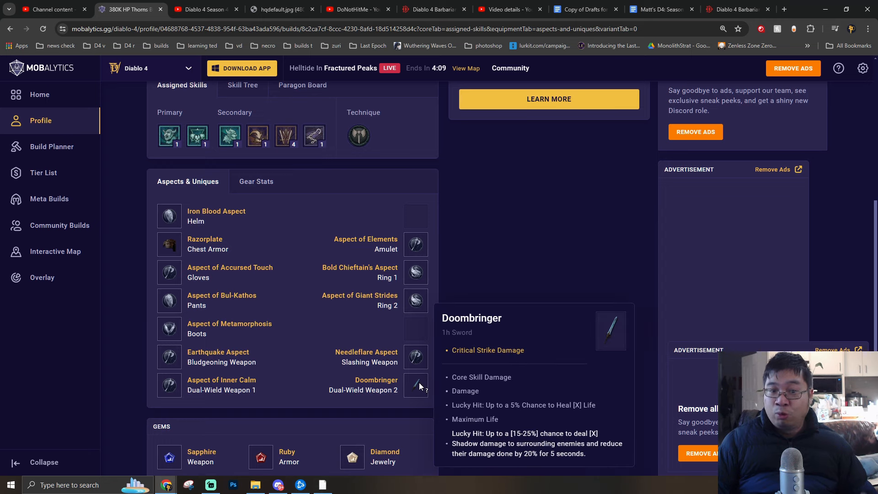
{"action": "scroll", "scroll_direction": "down", "scroll_amount": 3}
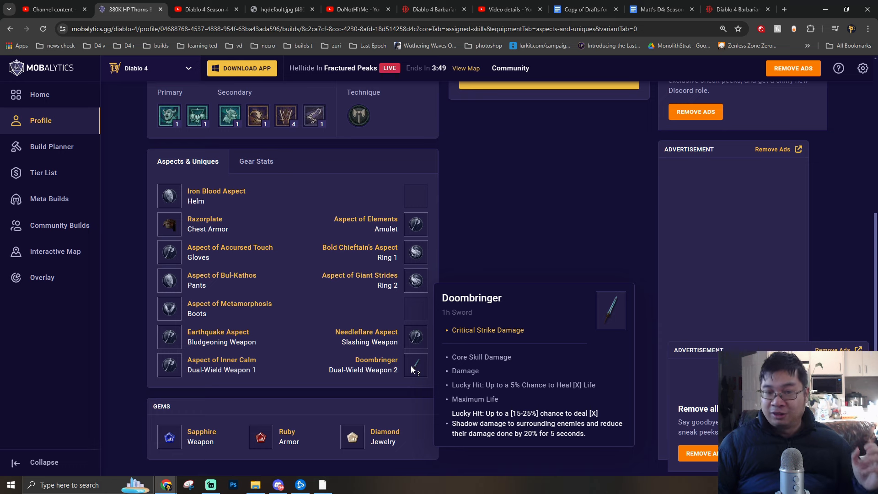
{"action": "mouse_move", "coordinate": [282, 199]}
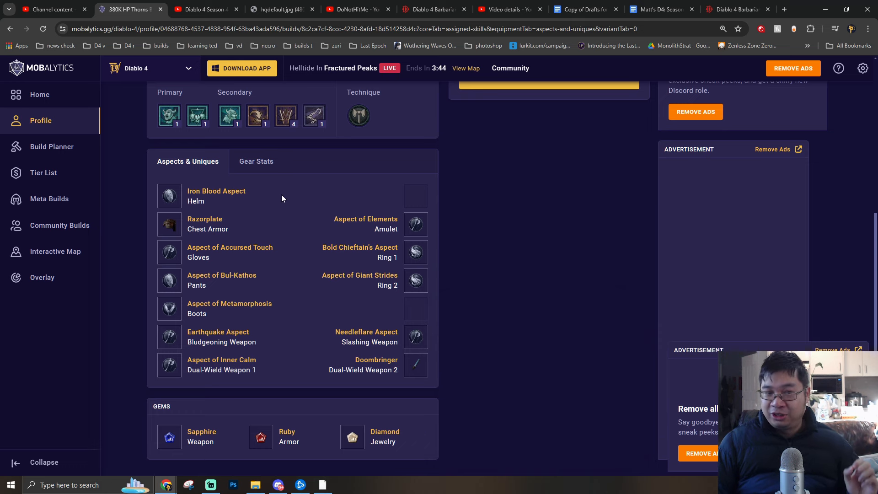
{"action": "mouse_move", "coordinate": [256, 161]}
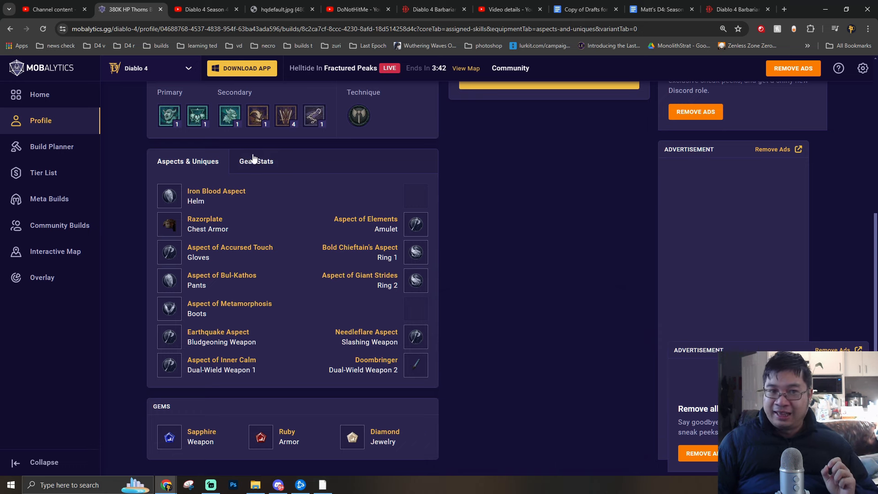
{"action": "left_click", "coordinate": [256, 161]}
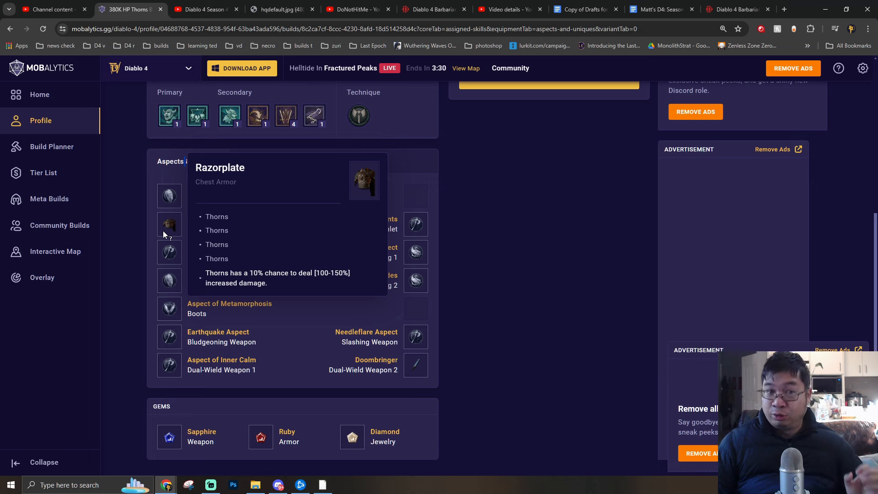
{"action": "mouse_move", "coordinate": [168, 194]}
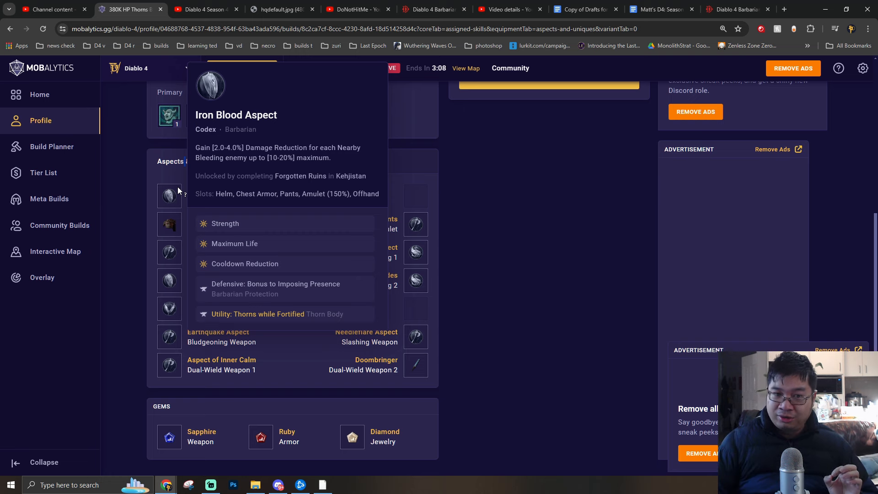
{"action": "left_click", "coordinate": [256, 161]}
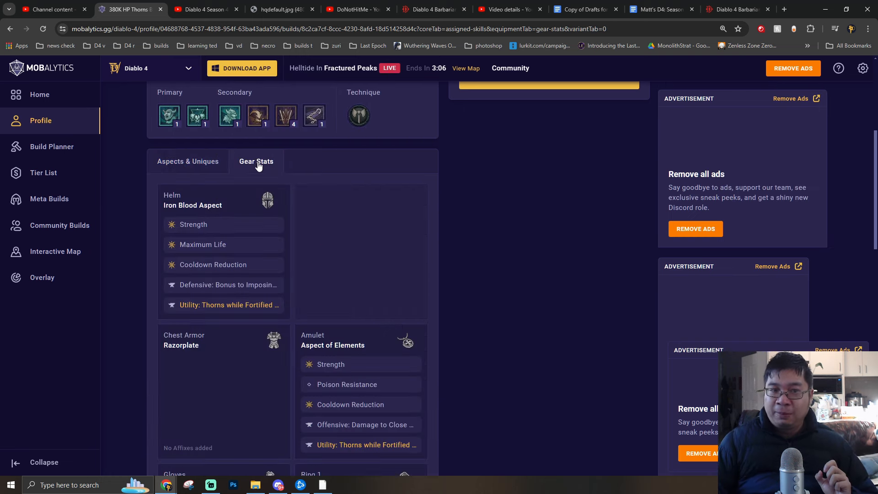
{"action": "left_click", "coordinate": [188, 299]}
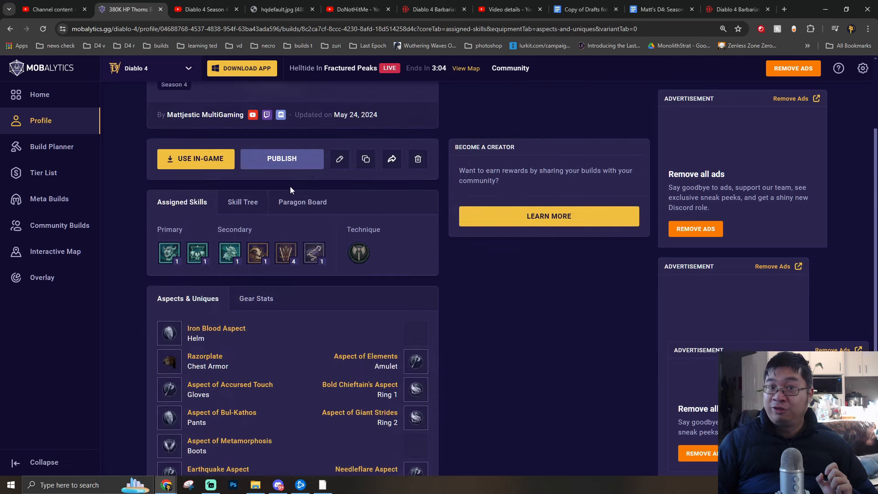
{"action": "left_click", "coordinate": [242, 201]}
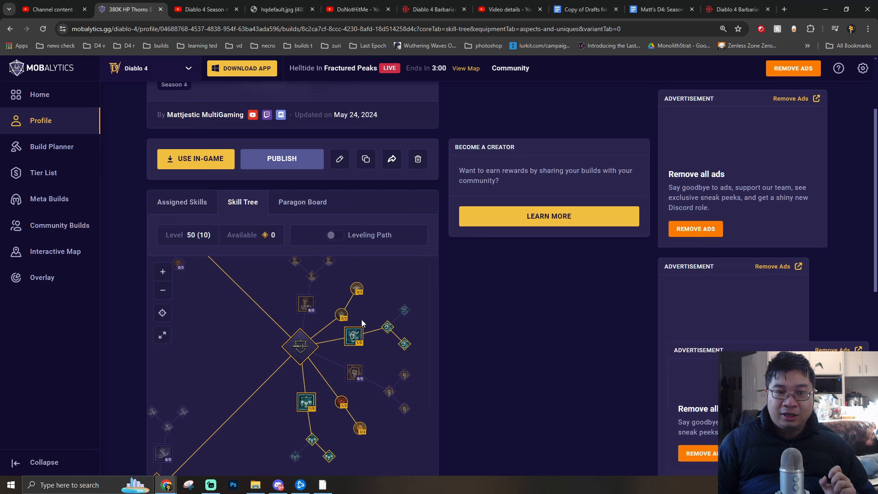
{"action": "mouse_move", "coordinate": [340, 315]}
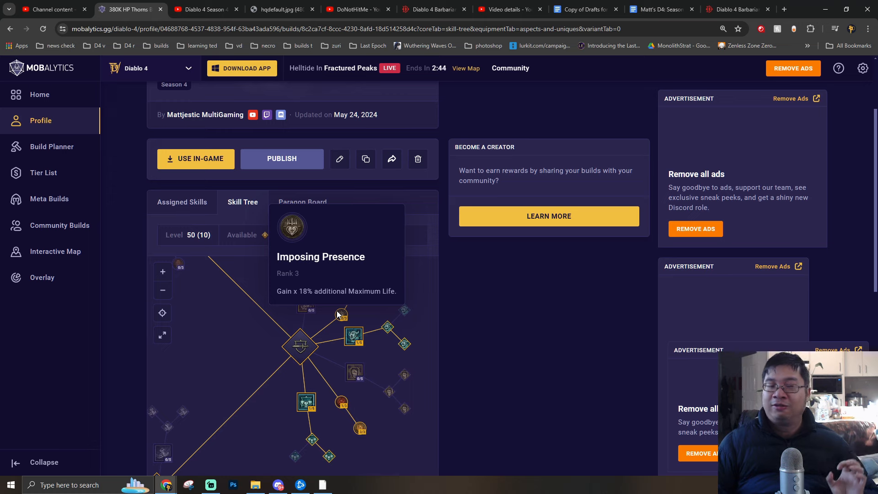
{"action": "left_click", "coordinate": [182, 201]}
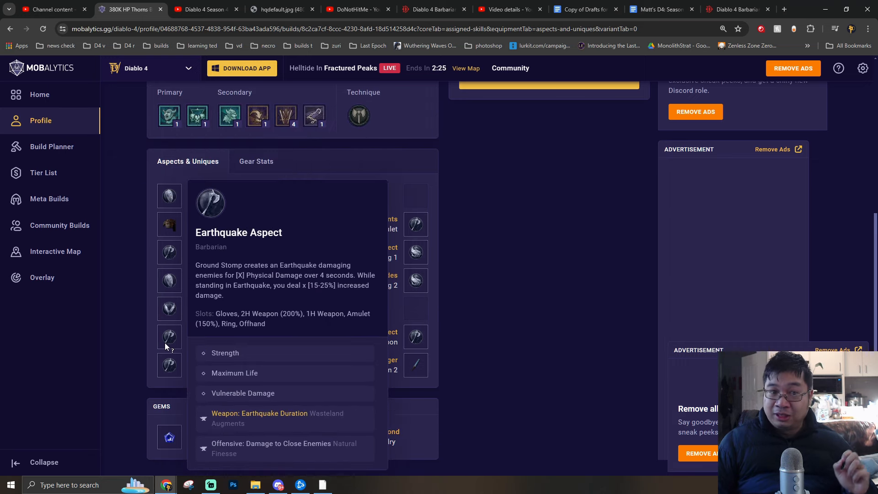
{"action": "mouse_move", "coordinate": [169, 253]}
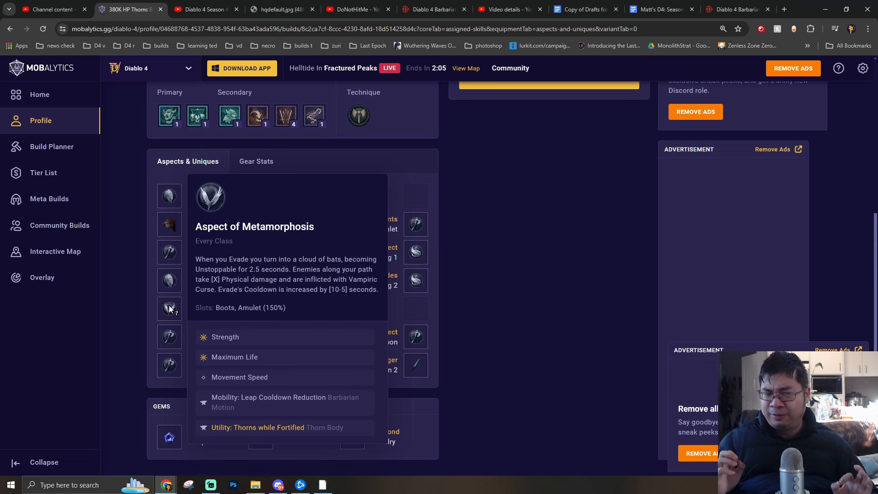
{"action": "mouse_move", "coordinate": [169, 252]}
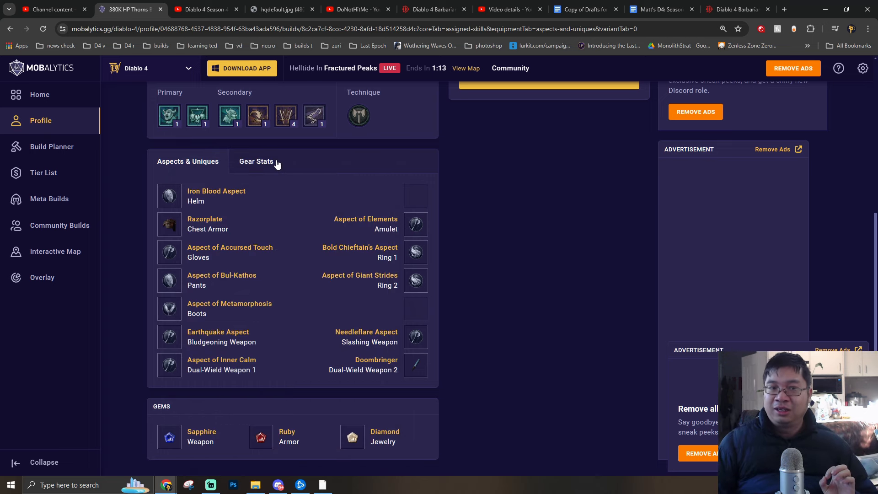
- Check the Aspect of Metamorphosis boots, then switch to the Pit 129-130 YouTube video
{"action": "left_click", "coordinate": [256, 161]}
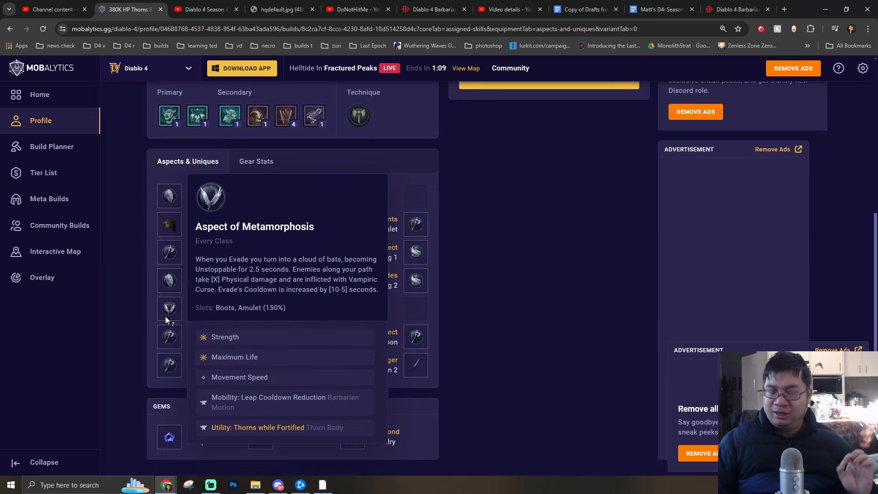
{"action": "left_click", "coordinate": [203, 9]}
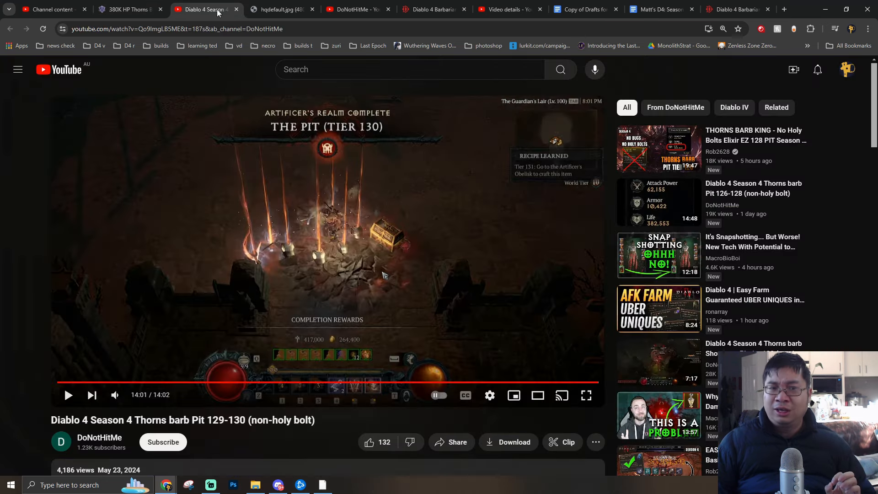
{"action": "mouse_move", "coordinate": [568, 382]}
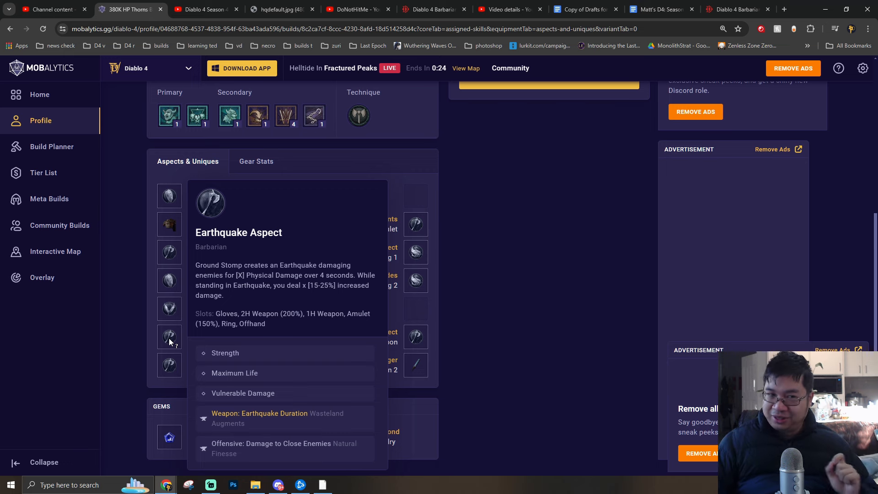
{"action": "mouse_move", "coordinate": [170, 365]}
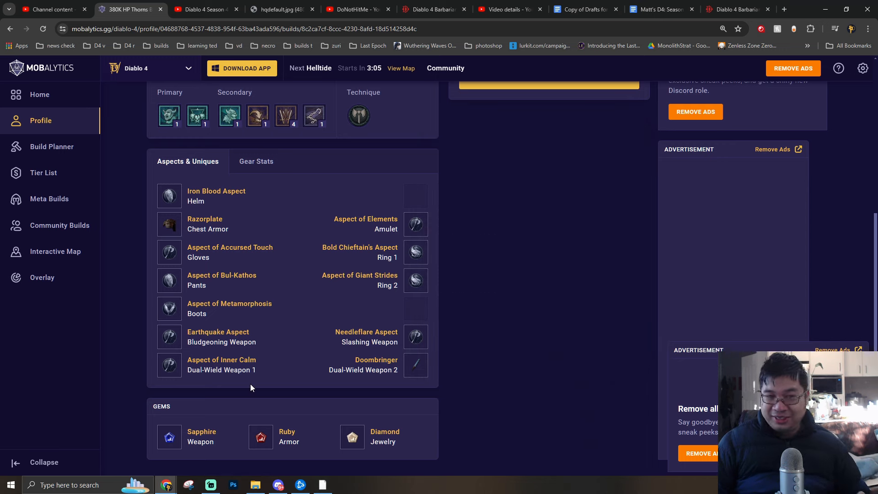
{"action": "mouse_move", "coordinate": [261, 437]}
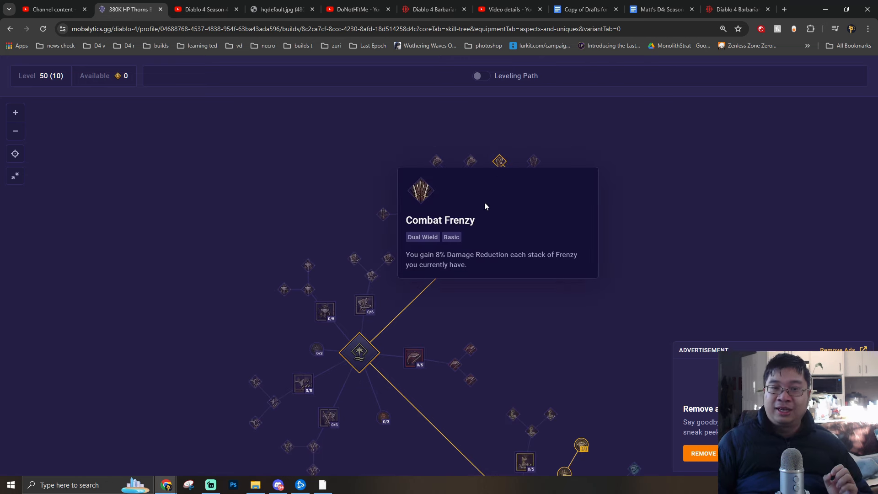
{"action": "mouse_move", "coordinate": [499, 203]}
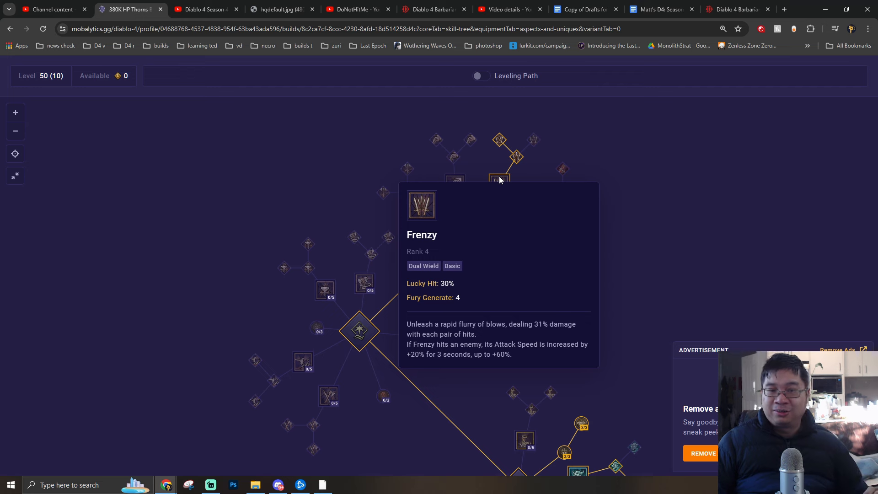
{"action": "mouse_move", "coordinate": [515, 156]}
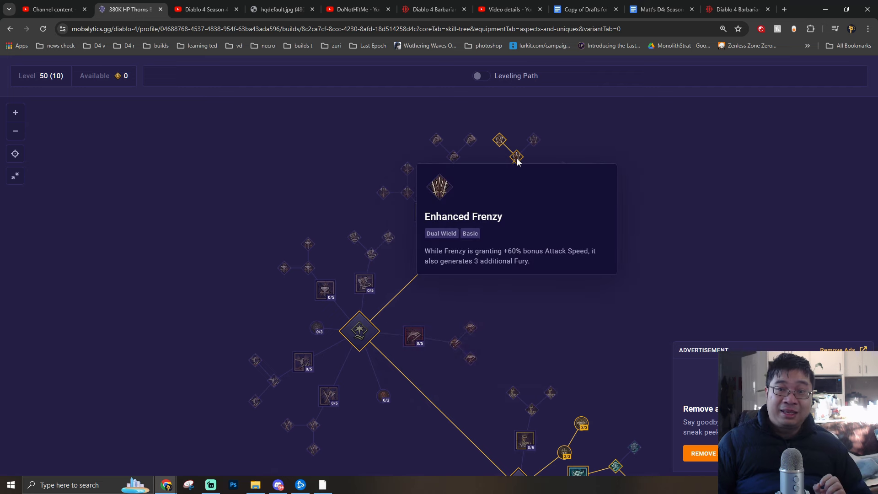
{"action": "mouse_move", "coordinate": [498, 140]}
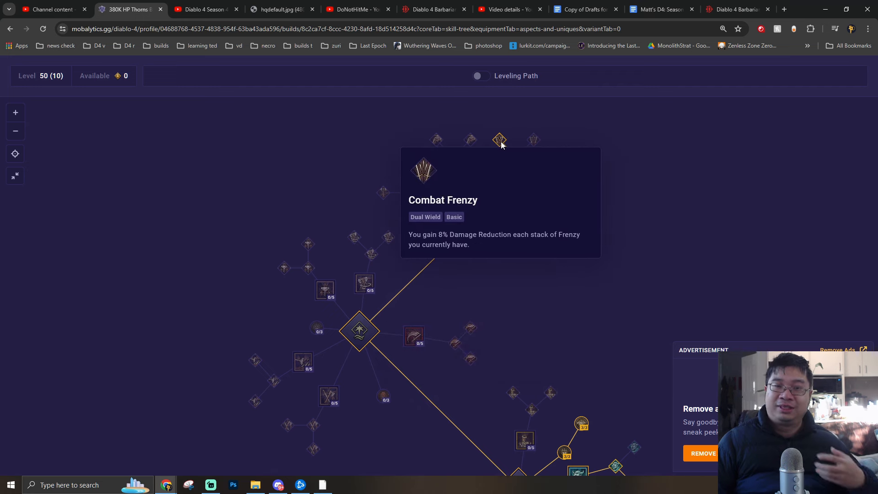
- Browse the skill tree down to Frenzy, Enhanced Frenzy and Booming Voice nodes
{"action": "scroll", "scroll_direction": "down", "scroll_amount": 3}
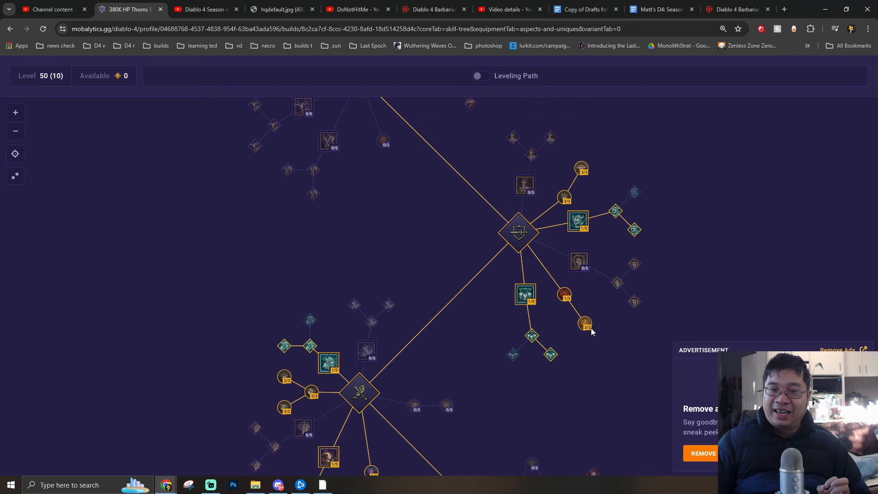
{"action": "mouse_move", "coordinate": [584, 325]}
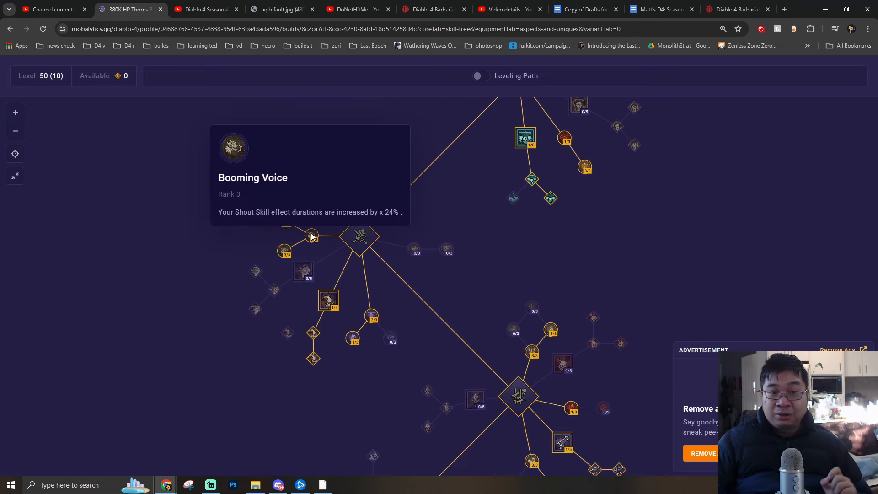
{"action": "mouse_move", "coordinate": [284, 221]}
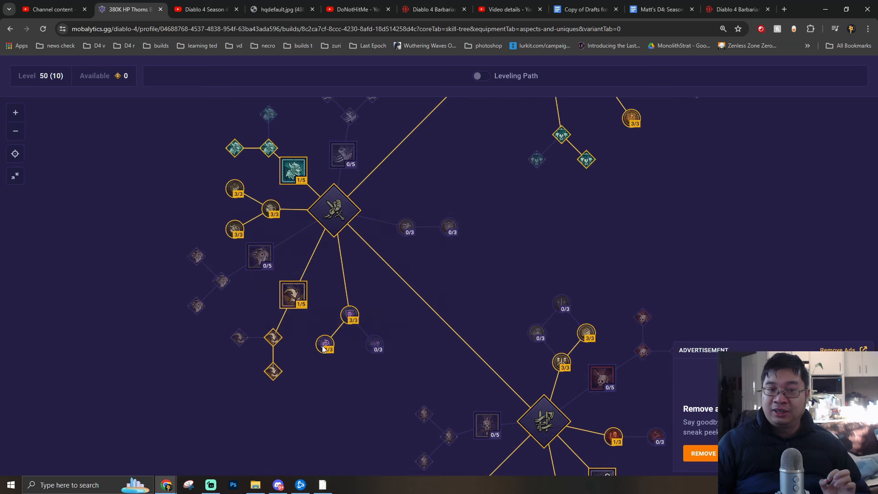
{"action": "mouse_move", "coordinate": [325, 344]}
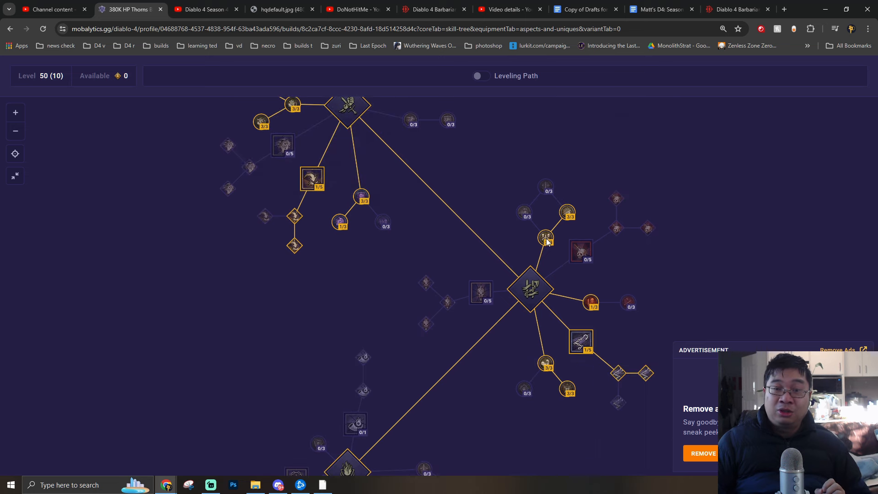
{"action": "left_click", "coordinate": [546, 239]}
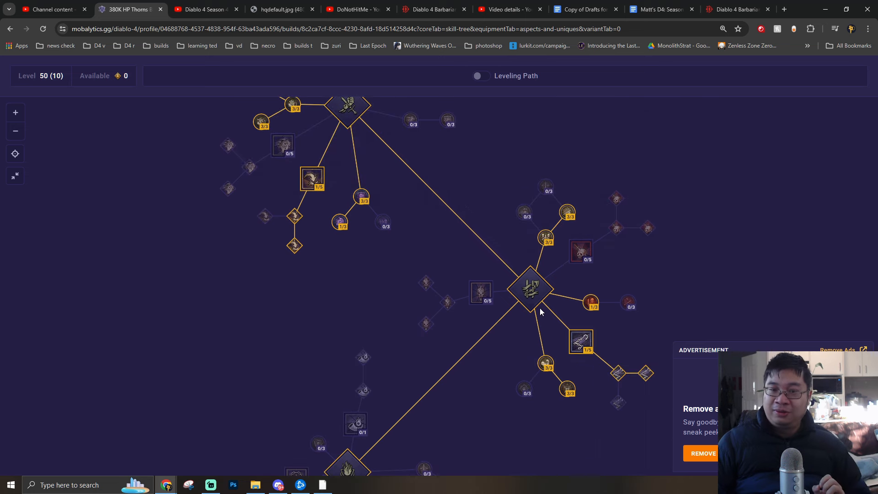
{"action": "mouse_move", "coordinate": [581, 335]}
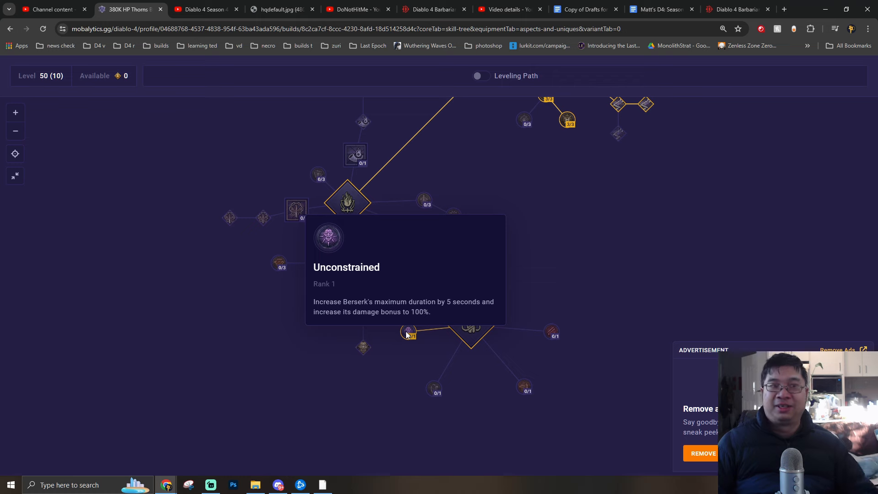
- Switch to the Paragon Board showing the Ire rare glyph's Berserking bonuses
{"action": "left_click", "coordinate": [302, 131]}
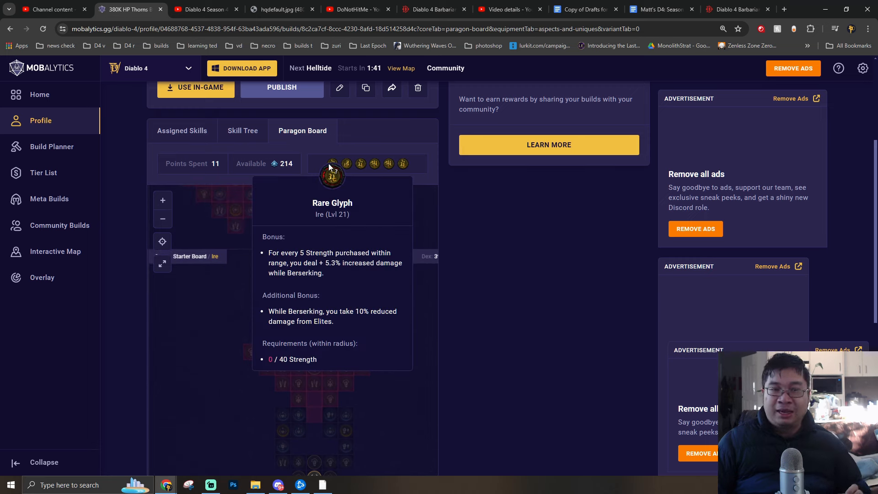
{"action": "mouse_move", "coordinate": [346, 163]}
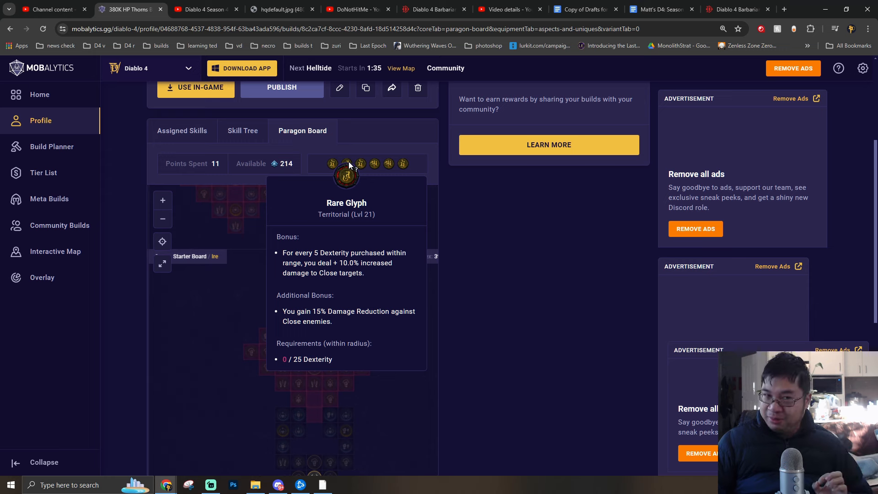
{"action": "mouse_move", "coordinate": [360, 162]}
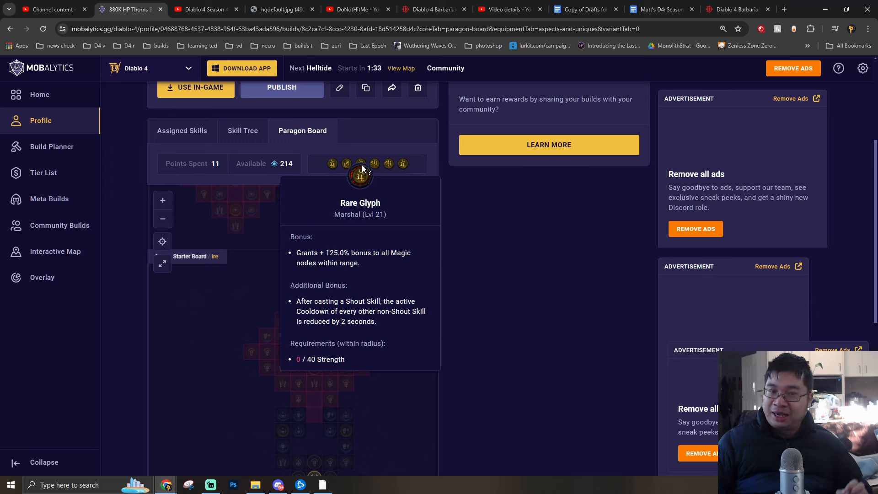
{"action": "mouse_move", "coordinate": [374, 162]}
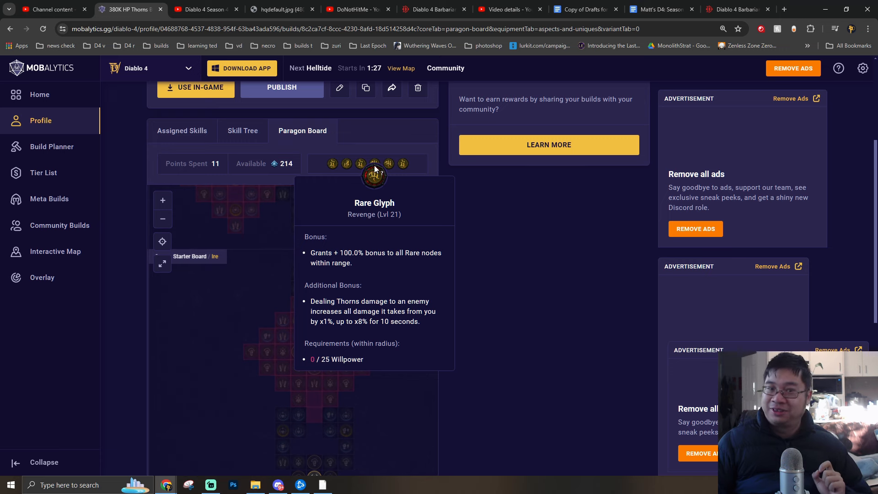
{"action": "mouse_move", "coordinate": [388, 163]}
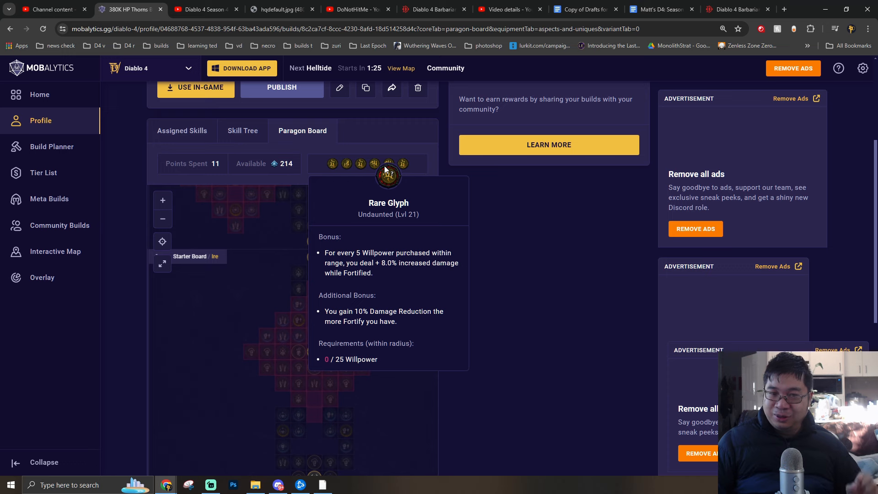
{"action": "mouse_move", "coordinate": [402, 162]}
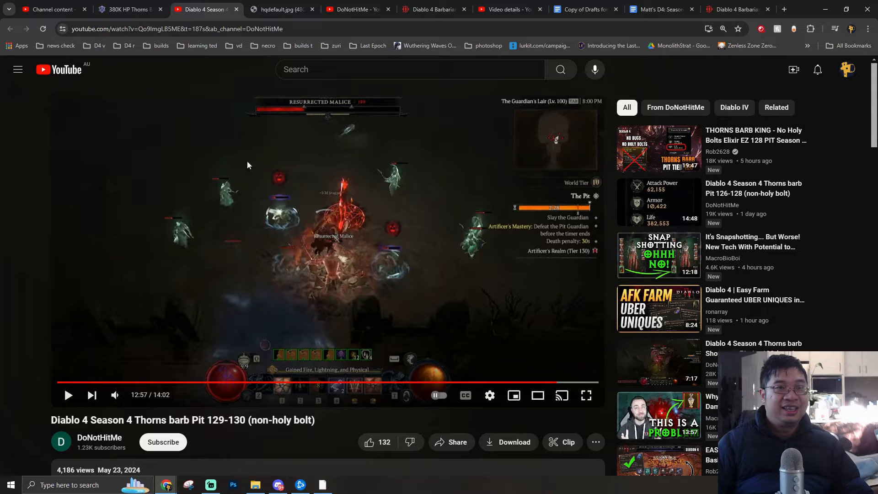
- Expand the description and select the antivenin elixir name among the listed consumables
{"action": "scroll", "scroll_direction": "down", "scroll_amount": 3}
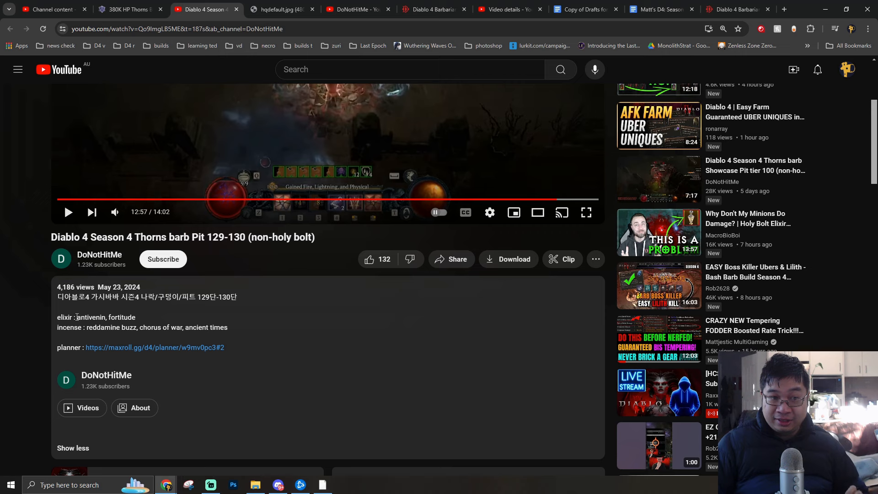
{"action": "double_click", "coordinate": [122, 318]}
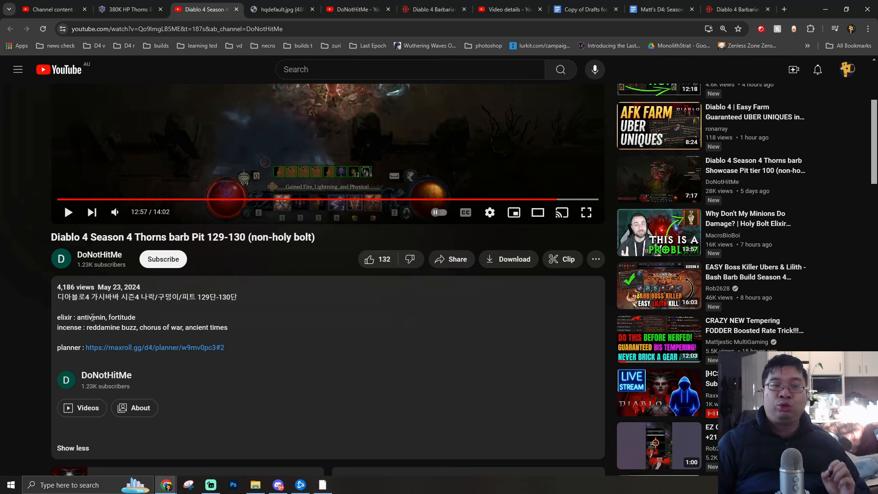
{"action": "mouse_move", "coordinate": [240, 363]}
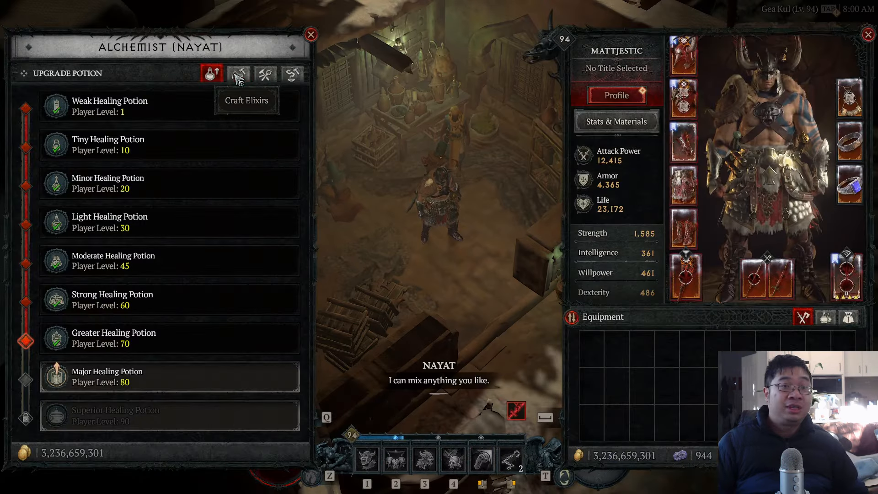
- At the Alchemist, review the Elixir of Antivenin, Fortitude and Chorus of War incense recipes
{"action": "left_click", "coordinate": [237, 74]}
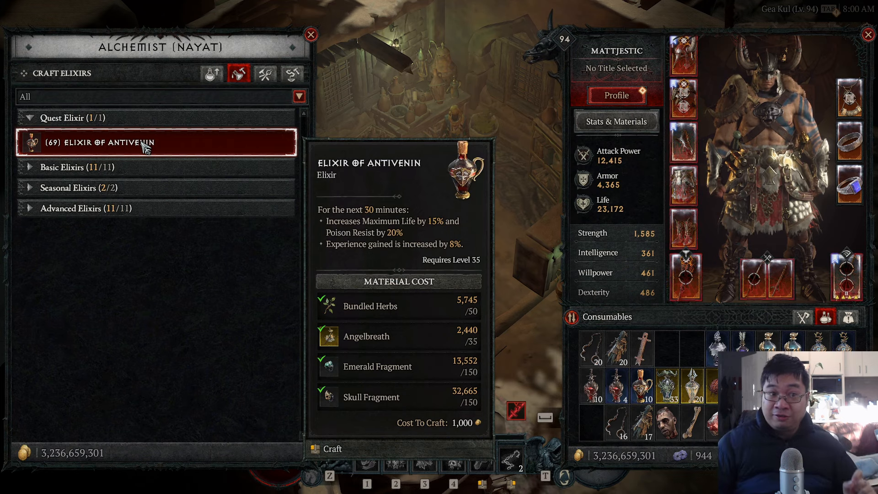
{"action": "left_click", "coordinate": [73, 166]}
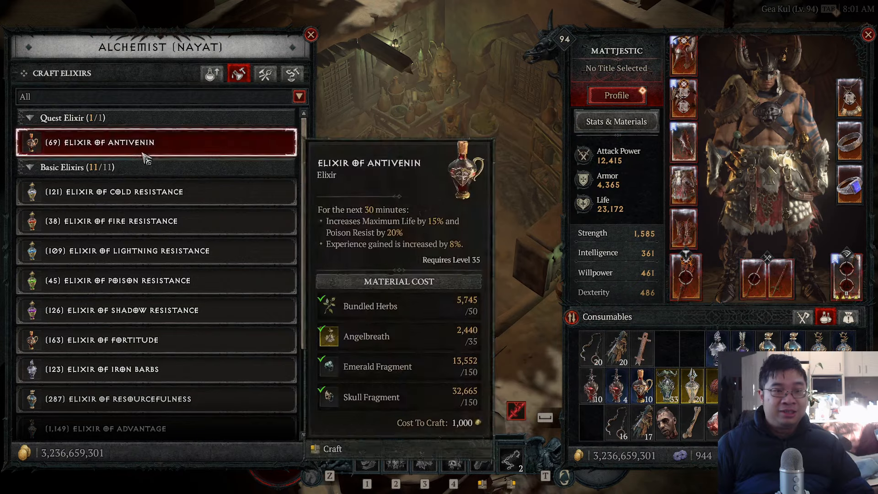
{"action": "left_click", "coordinate": [157, 340]}
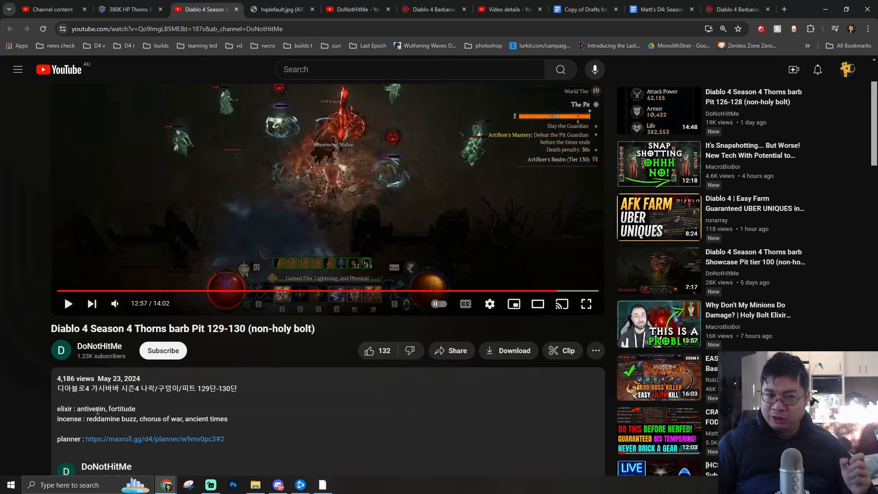
{"action": "scroll", "scroll_direction": "down", "scroll_amount": 3}
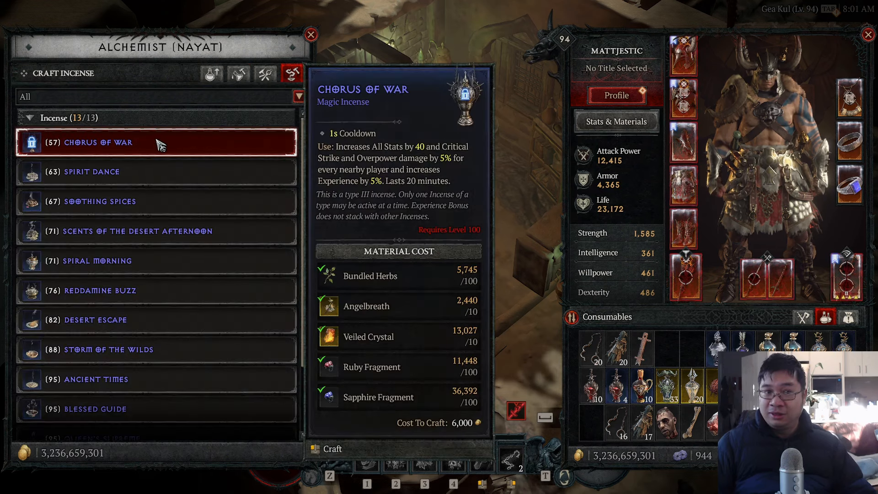
{"action": "left_click", "coordinate": [157, 201]}
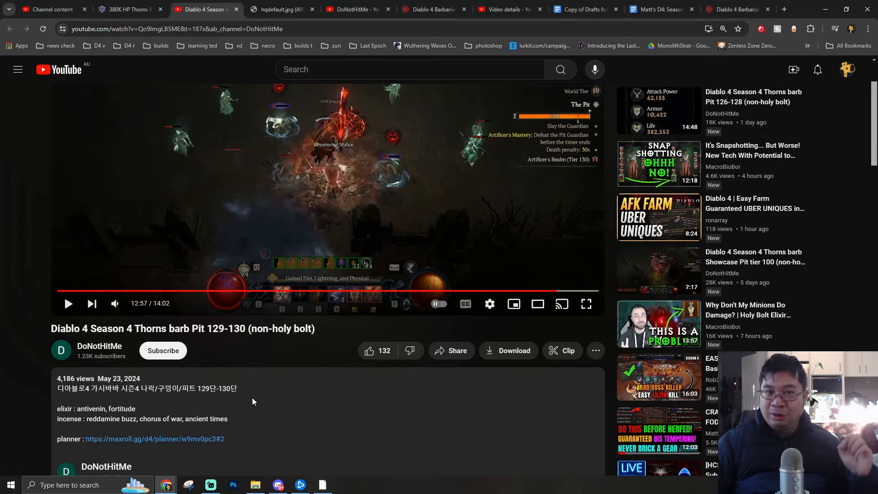
{"action": "mouse_move", "coordinate": [245, 405]}
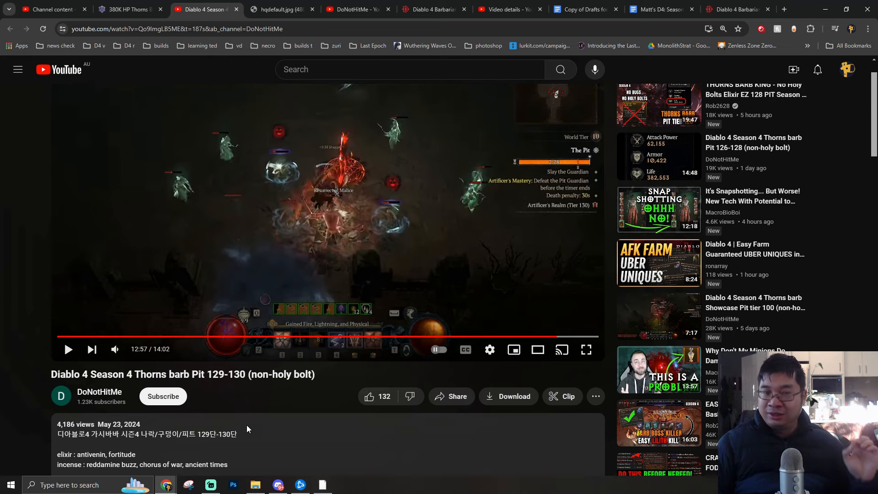
{"action": "scroll", "scroll_direction": "down", "scroll_amount": 3}
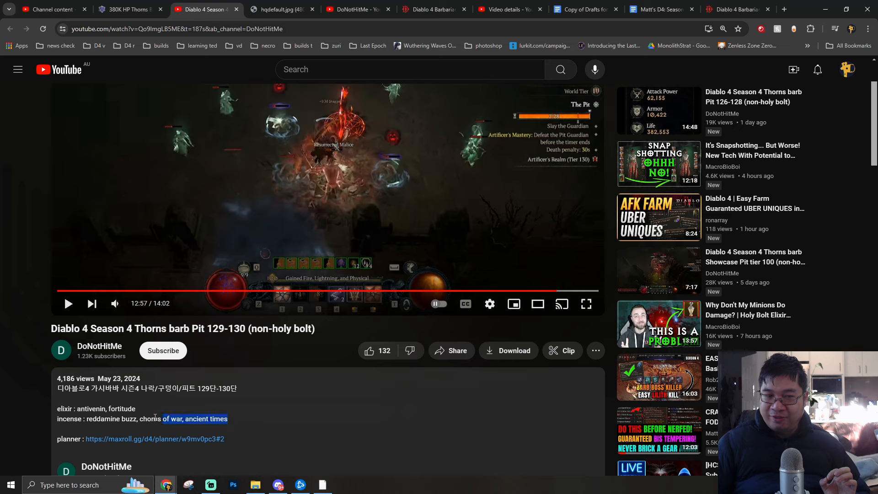
{"action": "left_click", "coordinate": [274, 425]}
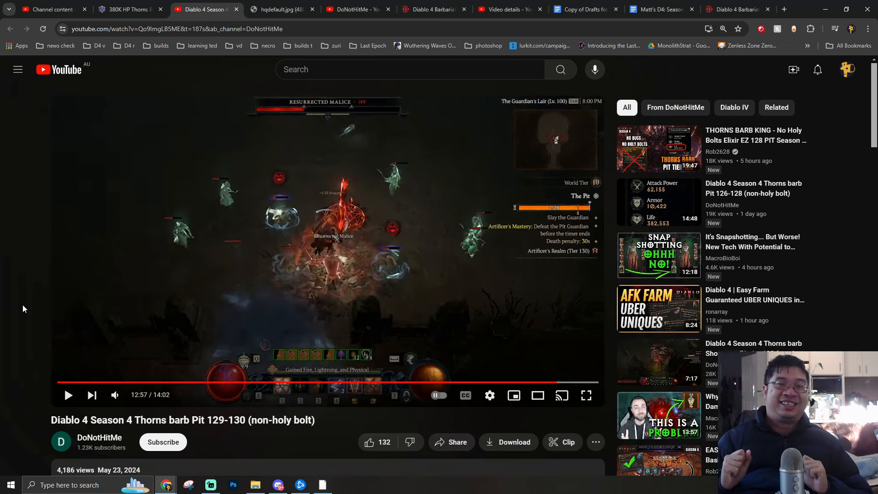
{"action": "scroll", "scroll_direction": "down", "scroll_amount": 3}
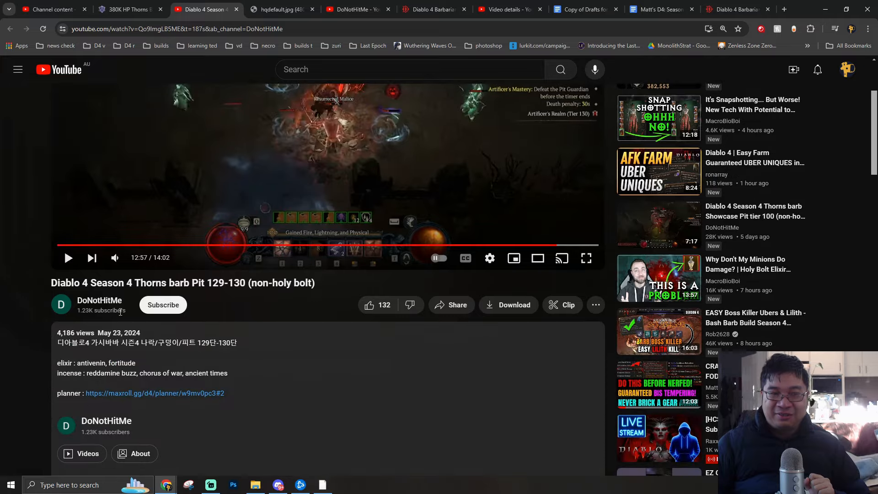
{"action": "mouse_move", "coordinate": [99, 301]}
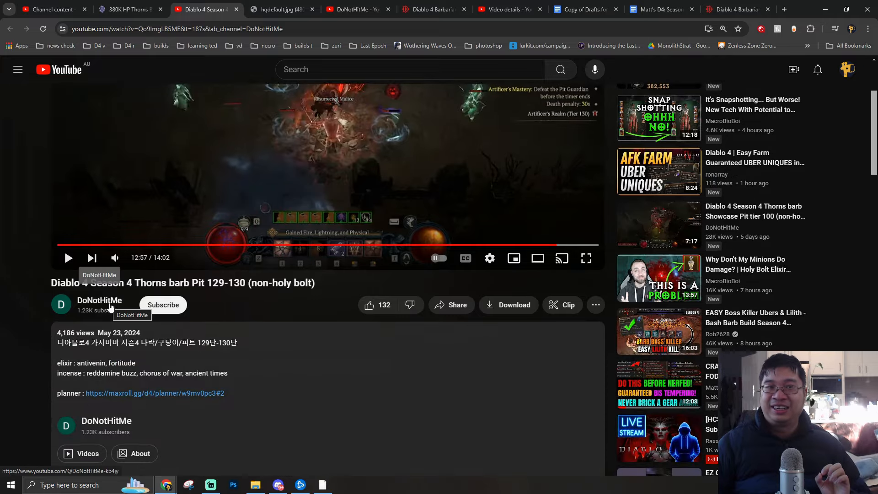